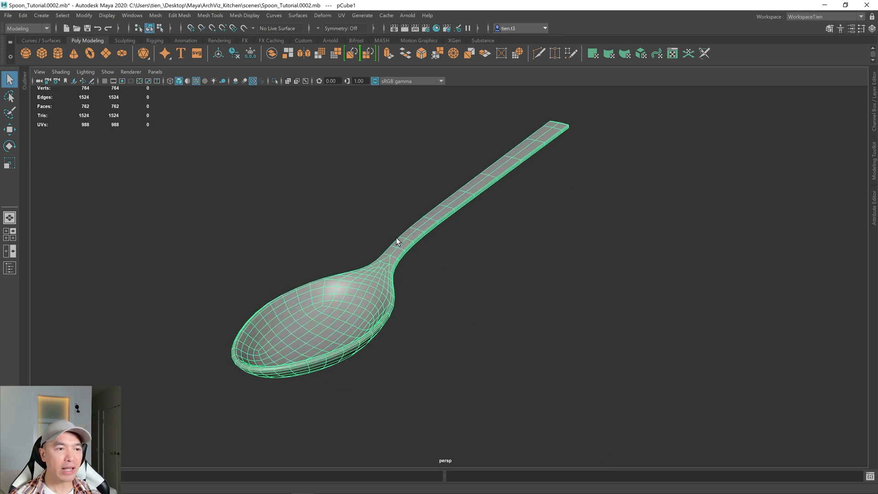
- Assign the lambert1 material to the spoon and rename the object Spoon
{"action": "right_click", "coordinate": [397, 242]}
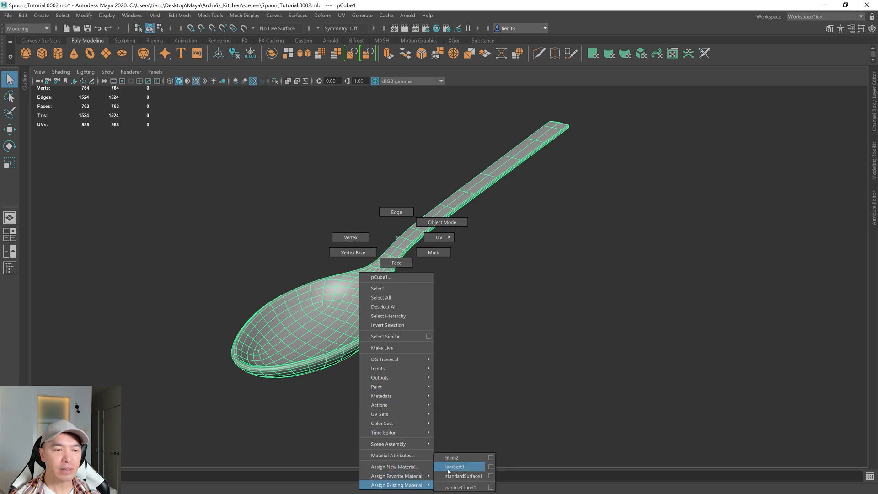
{"action": "left_click", "coordinate": [462, 466]}
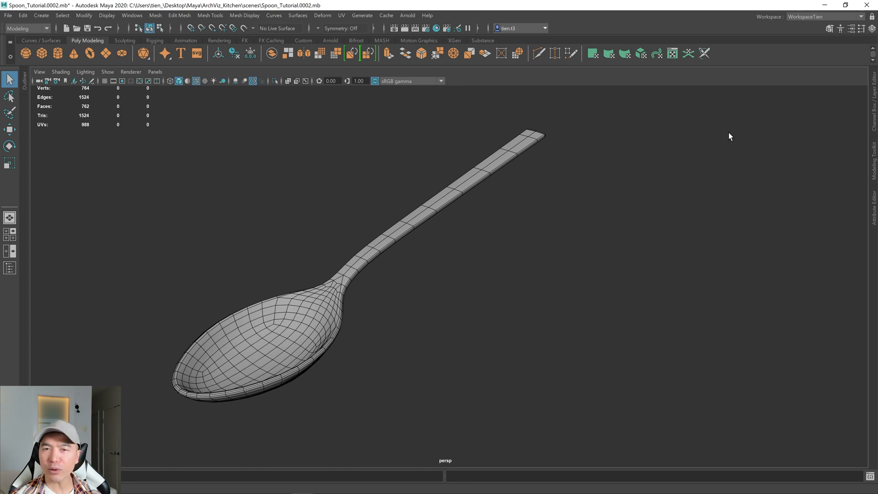
{"action": "mouse_move", "coordinate": [873, 95]}
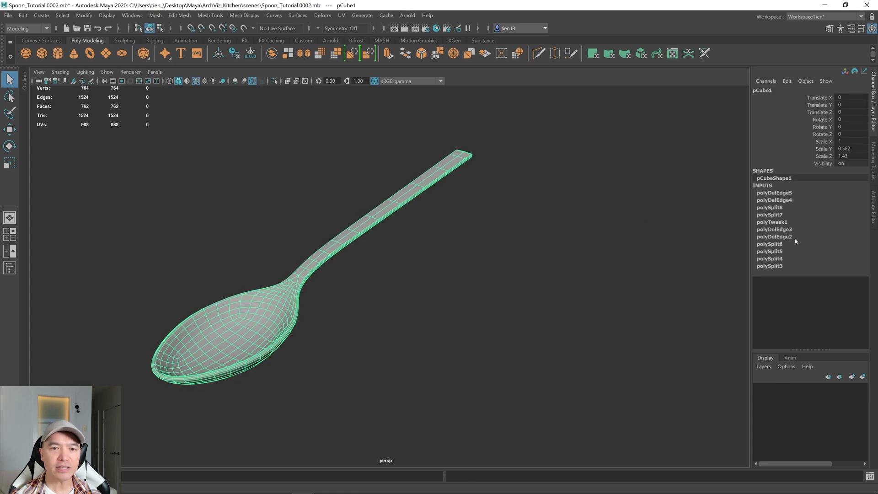
{"action": "mouse_move", "coordinate": [286, 215]}
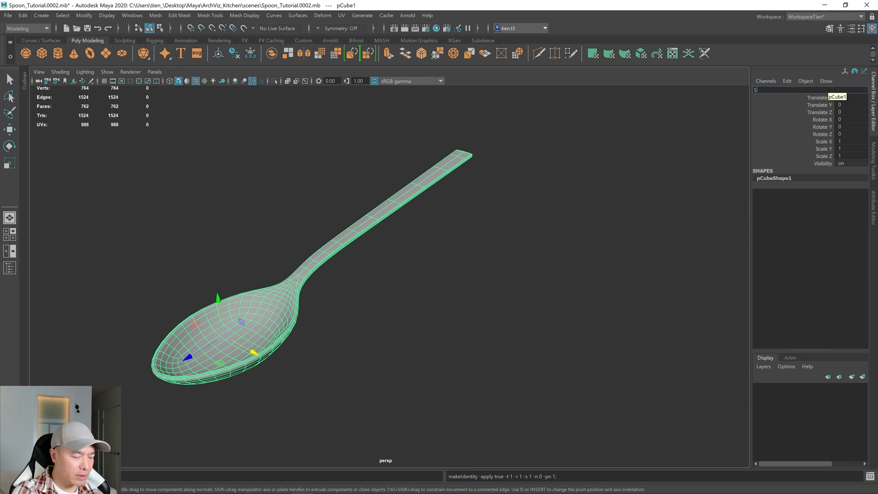
{"action": "type", "text": "Spoon"}
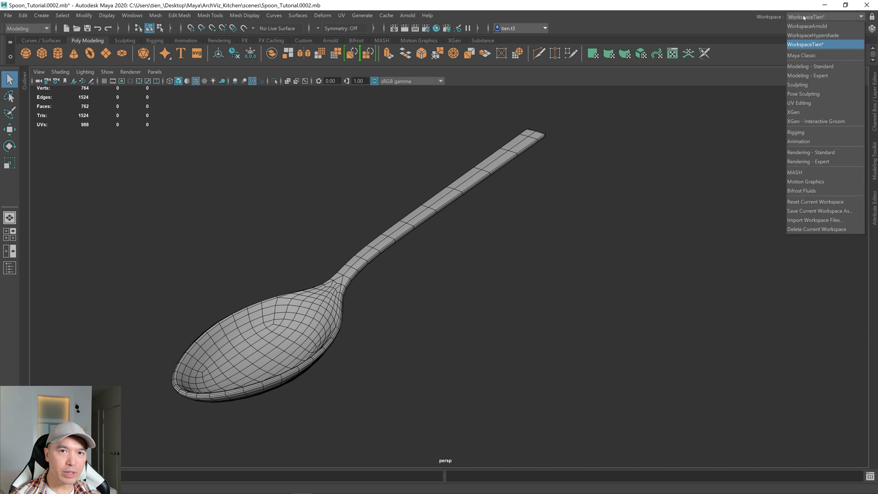
{"action": "mouse_move", "coordinate": [808, 76]}
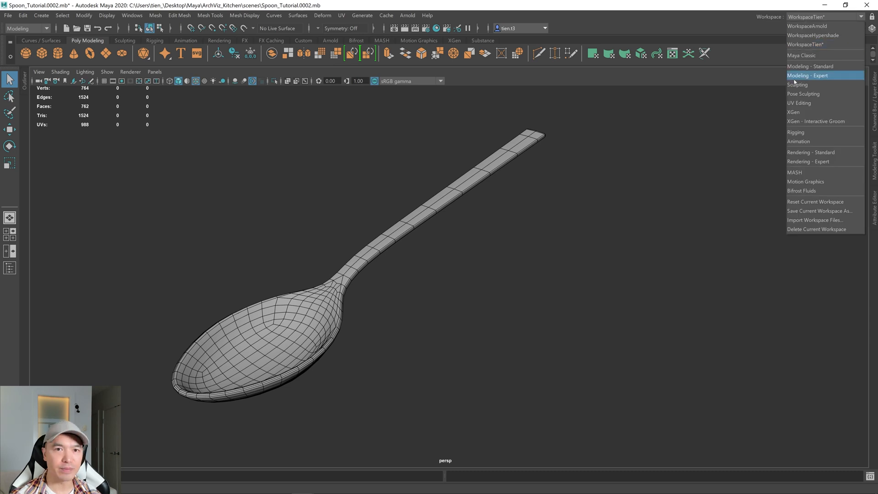
{"action": "mouse_move", "coordinate": [798, 103]}
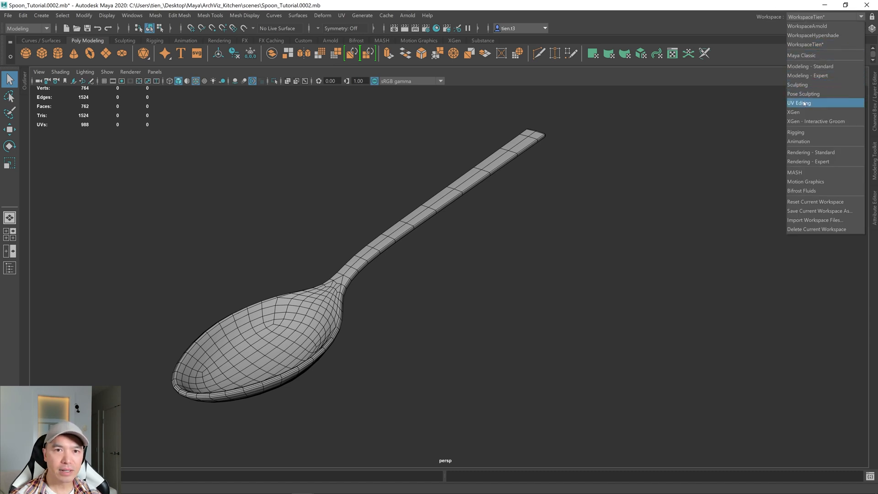
- Switch Maya to the UV Editing workspace to show the spoon's existing UVs
{"action": "left_click", "coordinate": [799, 103]}
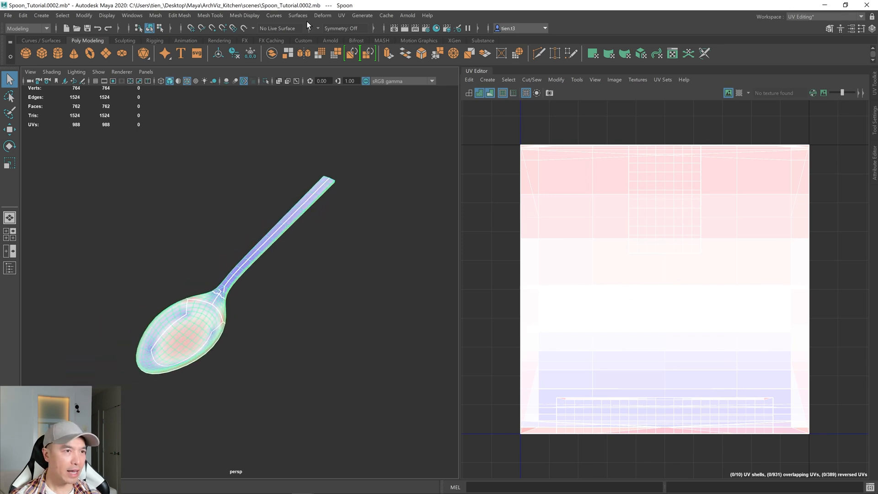
- Apply a Y-axis planar projection to the spoon, keeping the image width/height ratio
{"action": "left_click", "coordinate": [344, 15]}
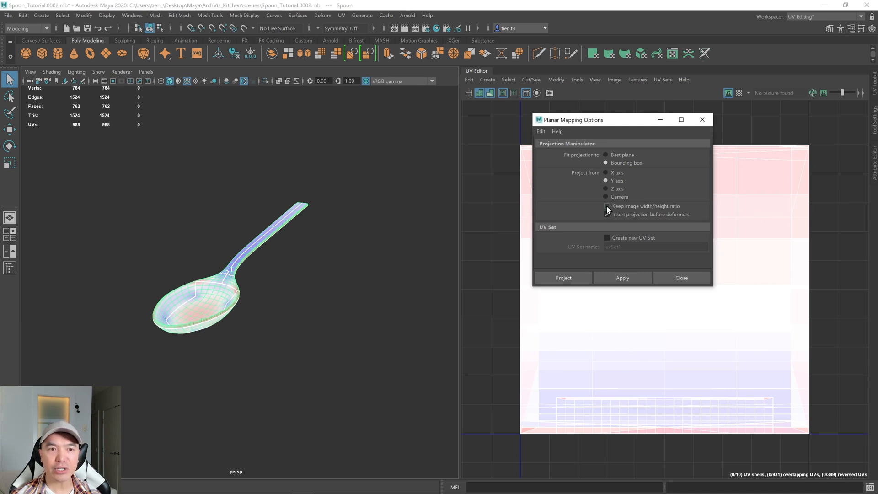
{"action": "left_click", "coordinate": [607, 206]}
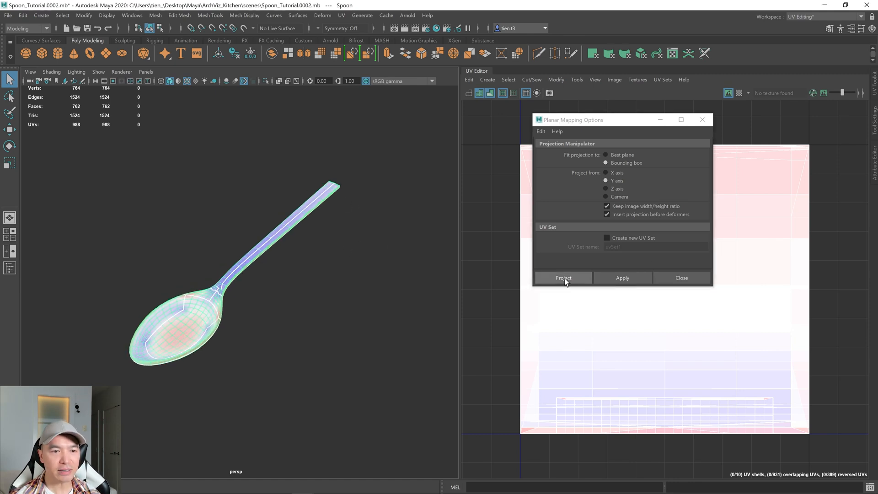
{"action": "left_click", "coordinate": [564, 277]}
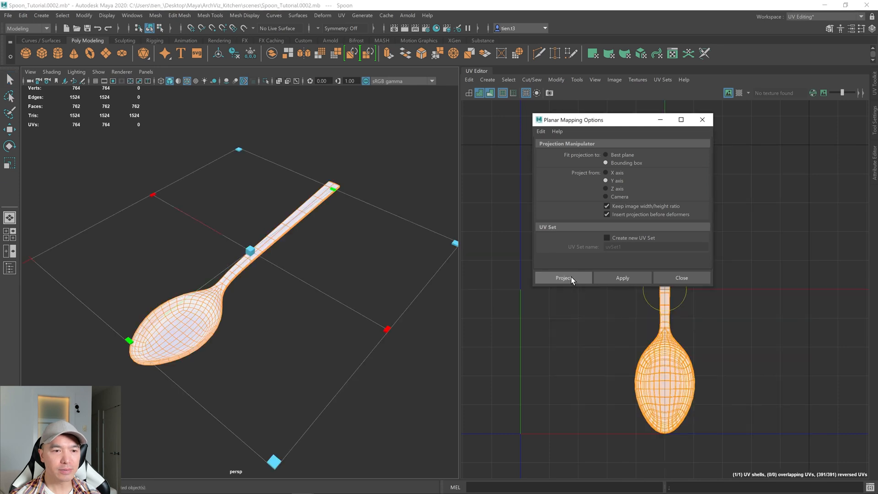
{"action": "left_click", "coordinate": [563, 278]}
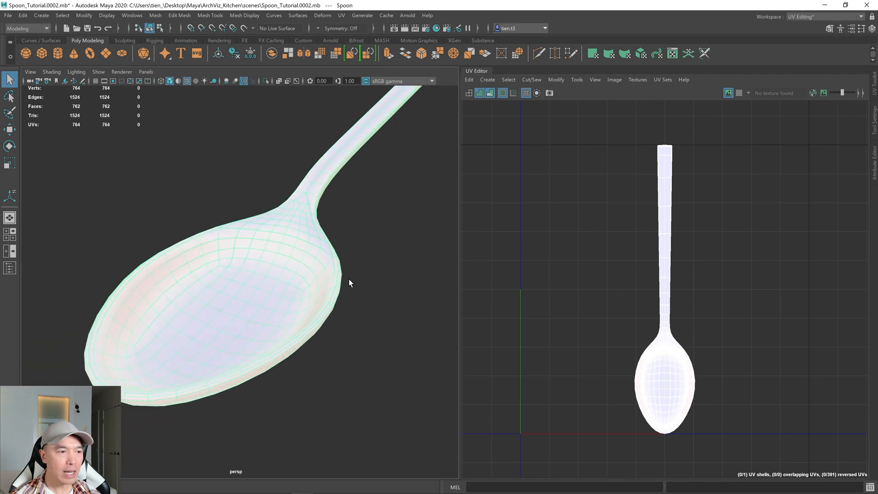
- Orbit around the spoon bowl and turn off Shade UVs to show wireframe shells
{"action": "left_click_drag", "start_coordinate": [349, 283], "coordinate": [319, 304]}
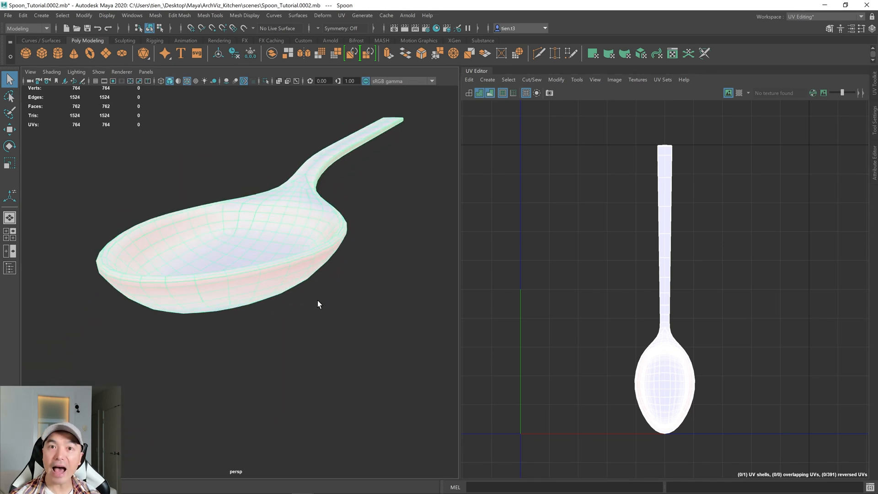
{"action": "left_click", "coordinate": [490, 93]}
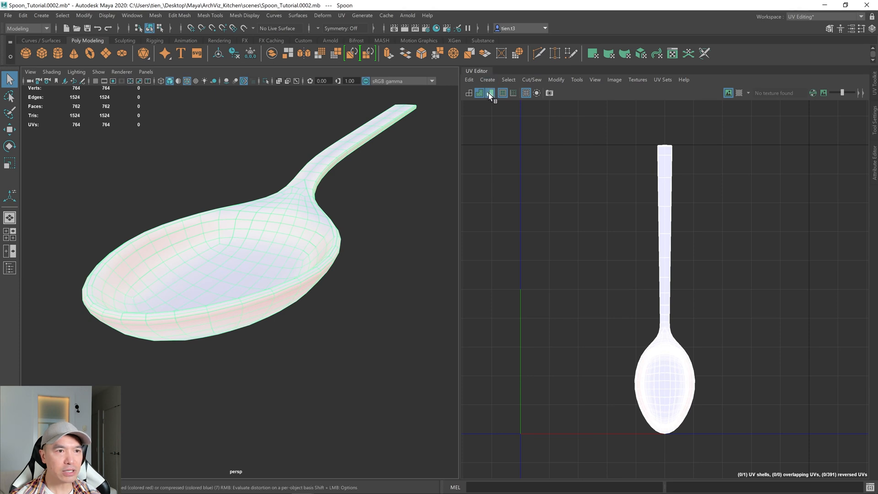
{"action": "left_click", "coordinate": [469, 93]}
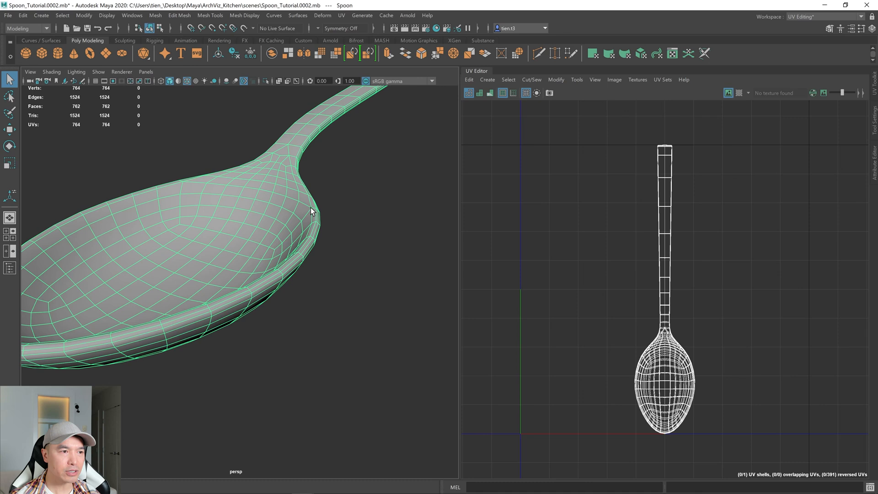
{"action": "mouse_move", "coordinate": [280, 264]}
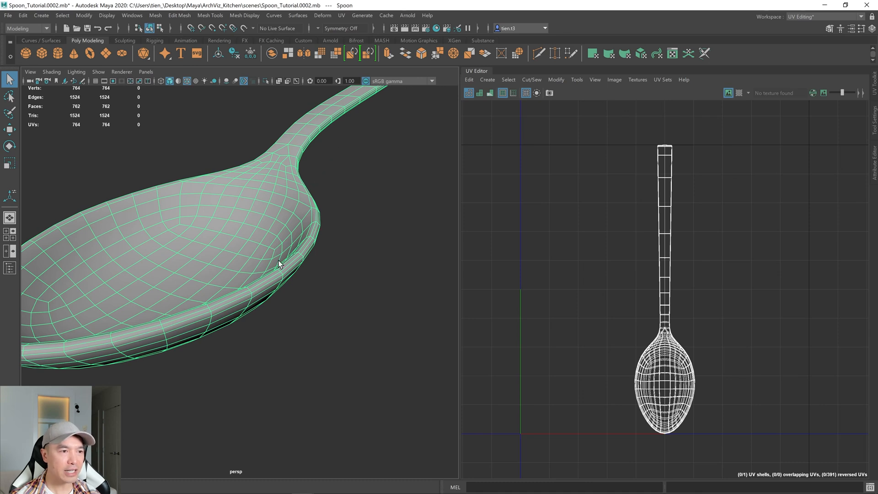
{"action": "mouse_move", "coordinate": [253, 257]}
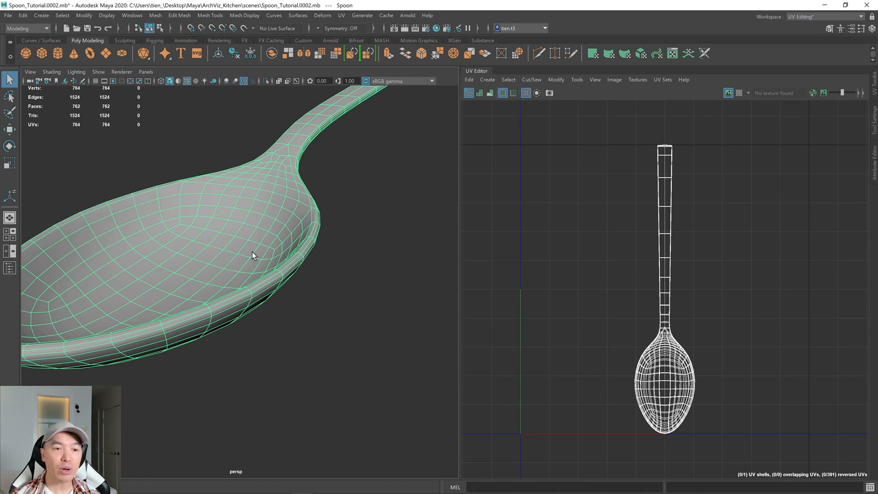
- Select the spoon's rim edge loop, cut the UVs along it, and deselect
{"action": "right_click", "coordinate": [252, 256]}
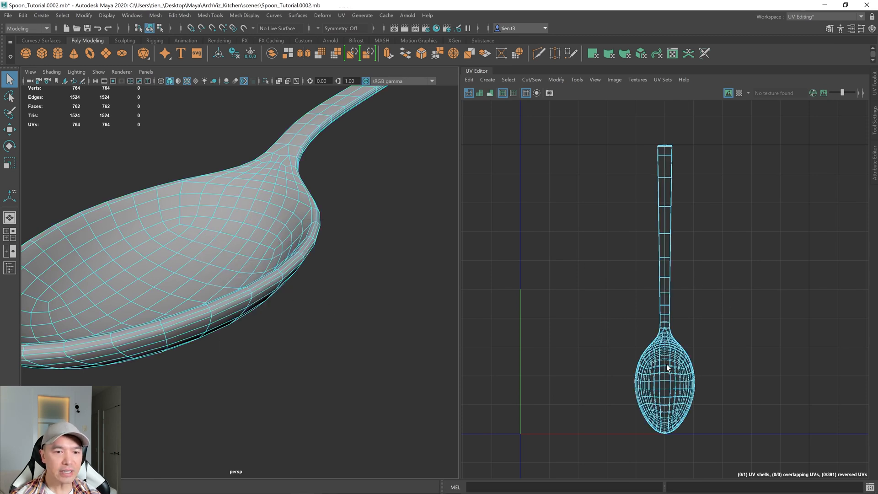
{"action": "left_click", "coordinate": [183, 319]}
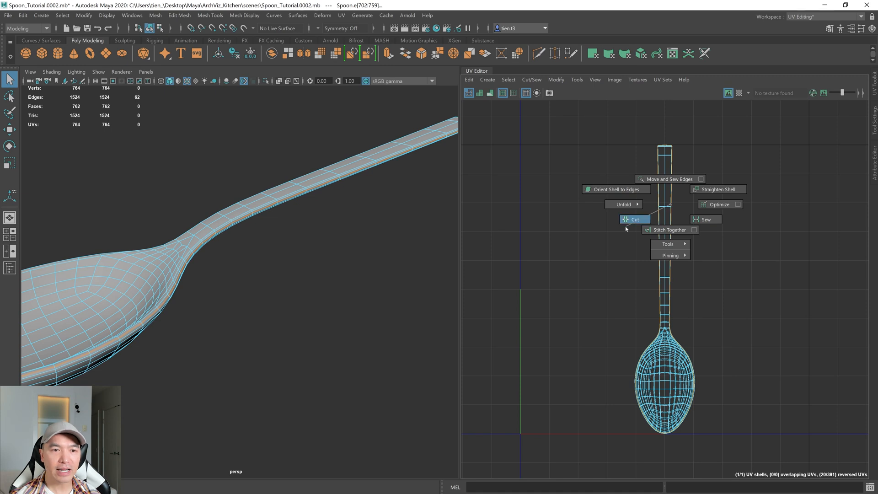
{"action": "left_click", "coordinate": [634, 219]}
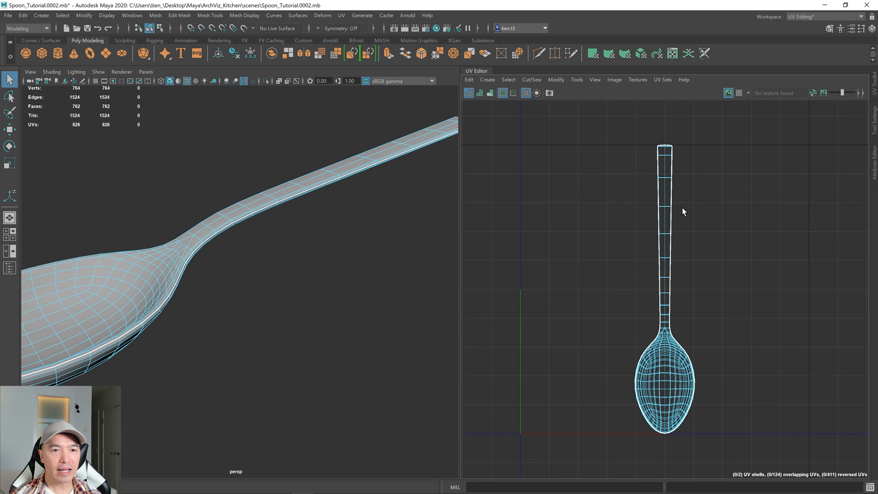
{"action": "left_click", "coordinate": [669, 189]}
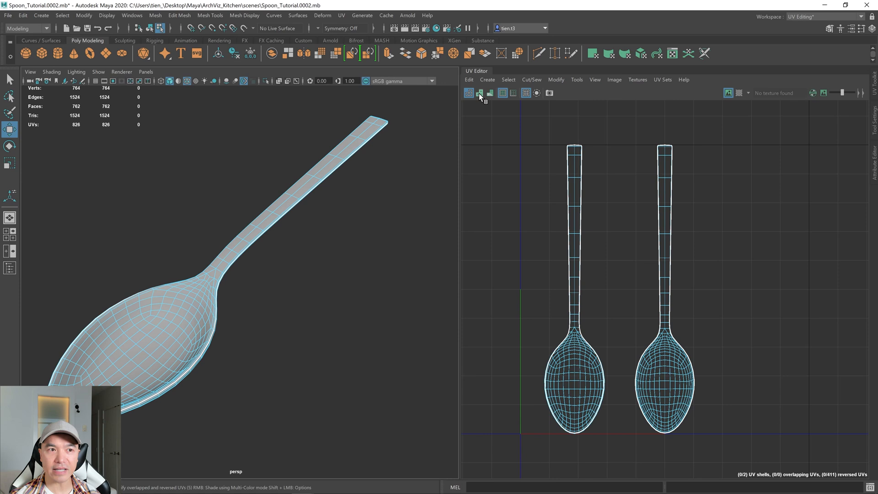
- Enable Shade UVs to reveal the reversed spoon shell in red
{"action": "left_click", "coordinate": [479, 94]}
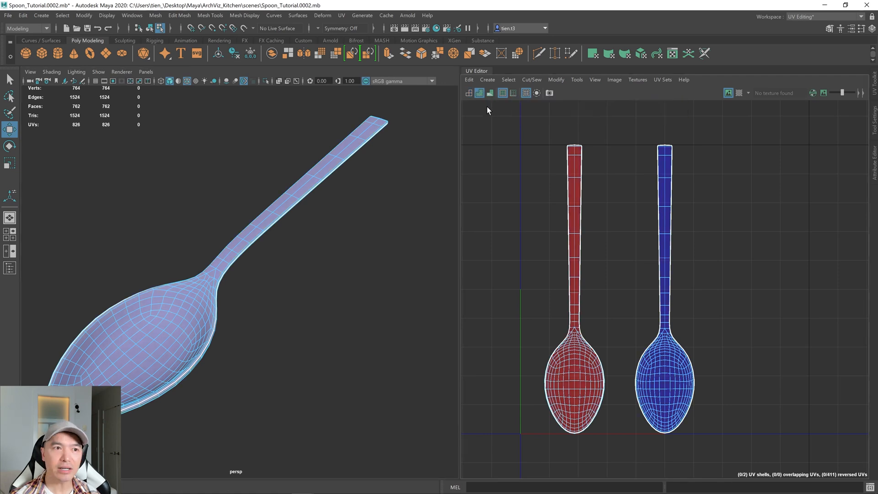
{"action": "mouse_move", "coordinate": [479, 93]}
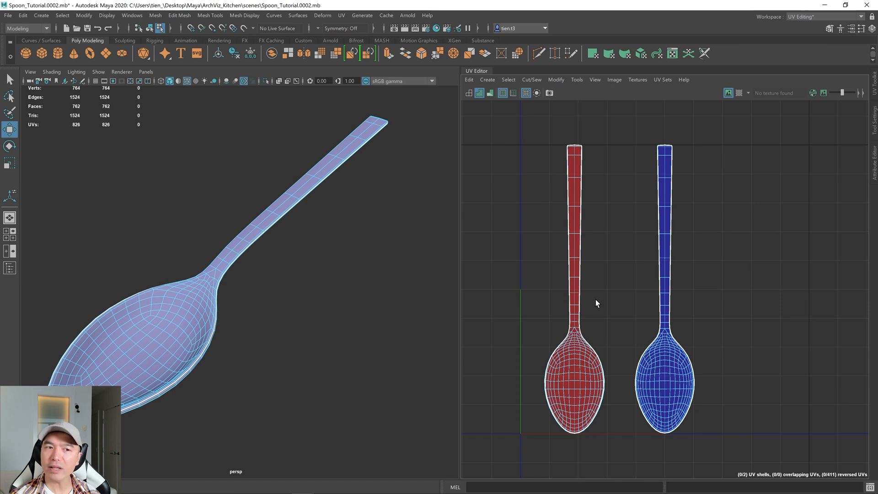
{"action": "mouse_move", "coordinate": [605, 292]}
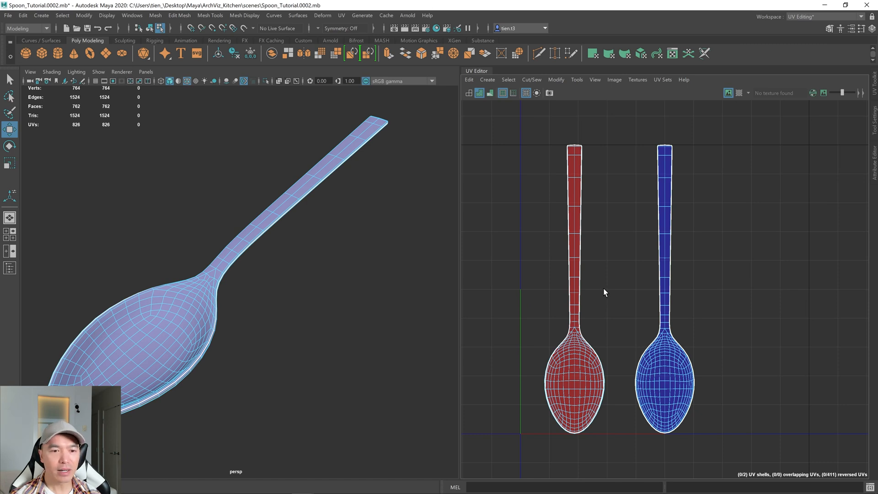
{"action": "mouse_move", "coordinate": [607, 289]}
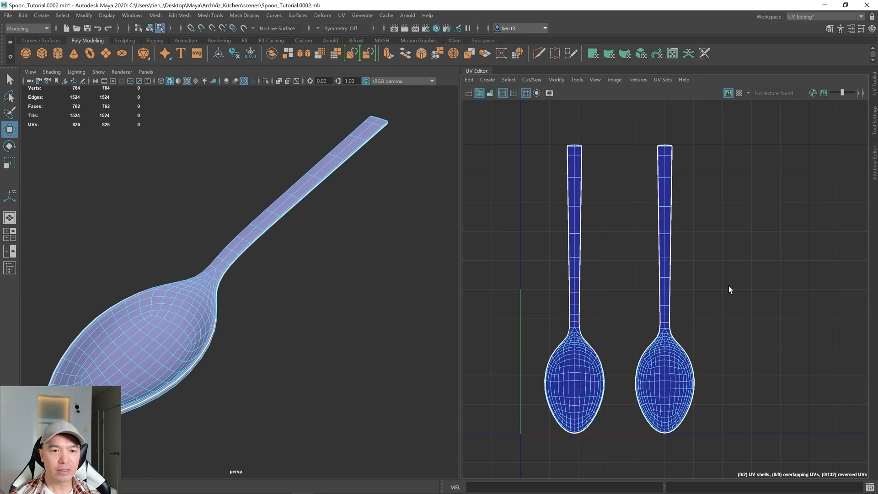
{"action": "mouse_move", "coordinate": [728, 281]}
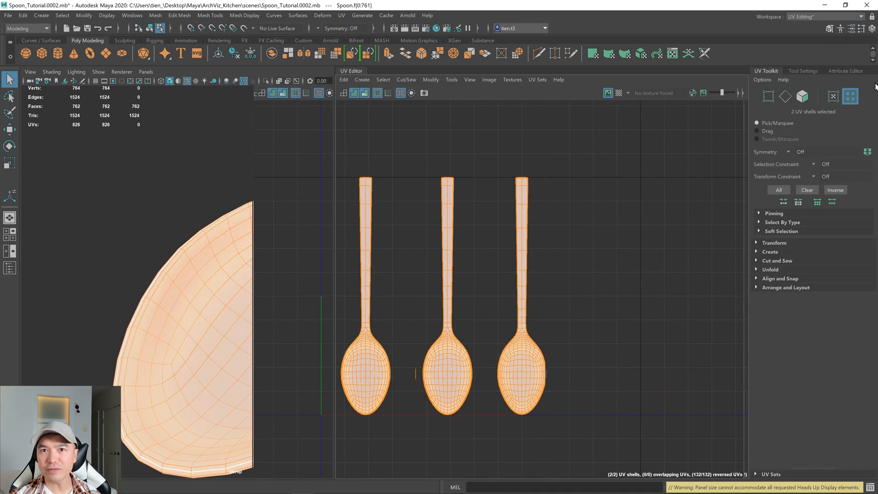
- Unfold both spoon UV shells from the UV Toolkit, then select and deselect them
{"action": "left_click", "coordinate": [770, 270]}
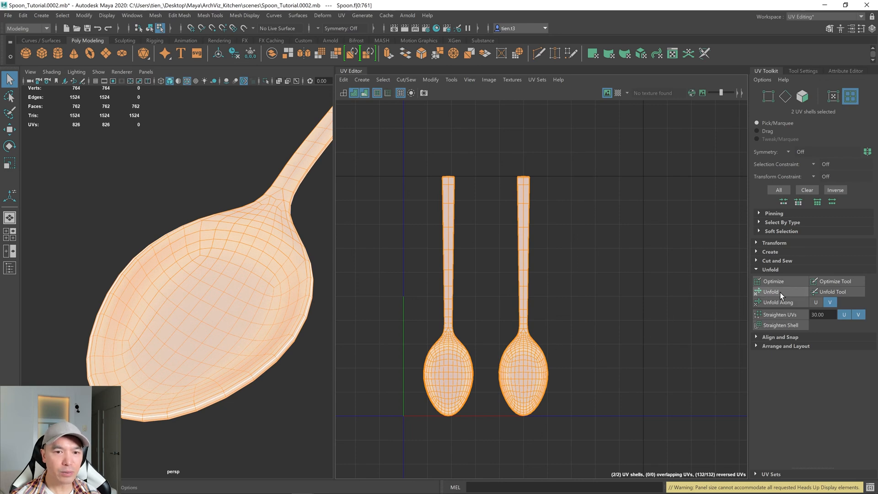
{"action": "left_click", "coordinate": [770, 292]}
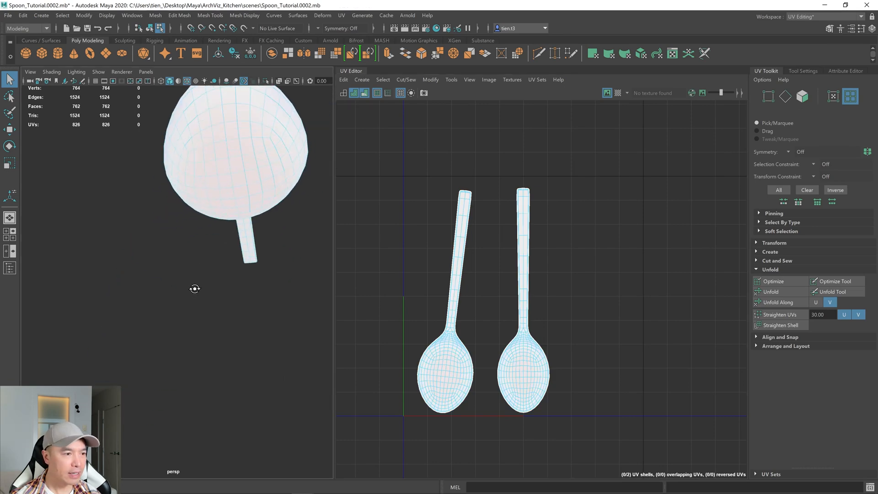
{"action": "left_click", "coordinate": [528, 377]}
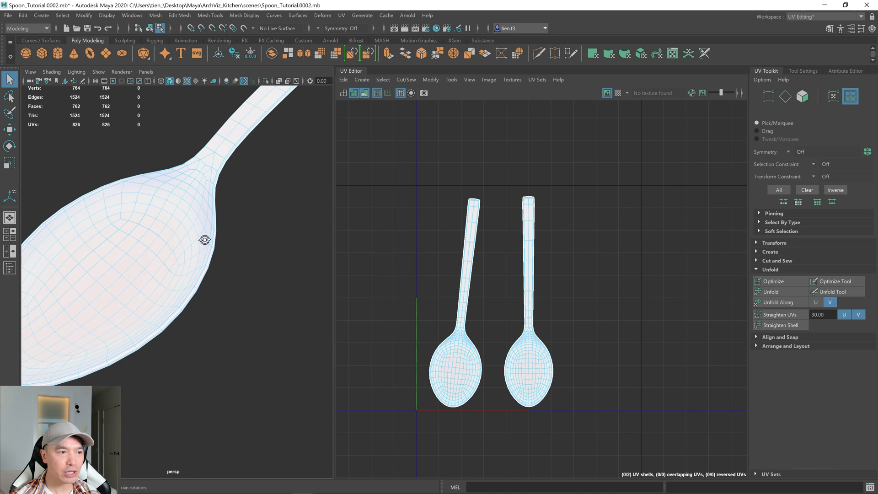
{"action": "left_click_drag", "start_coordinate": [204, 240], "coordinate": [240, 260]}
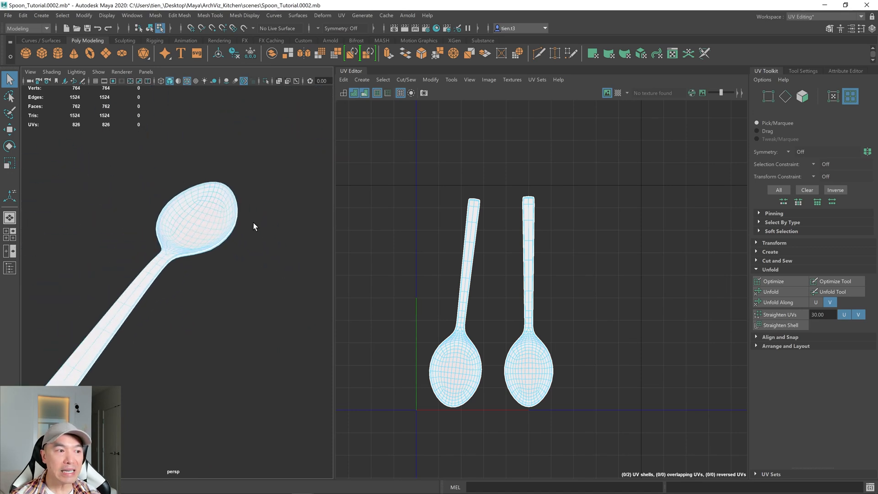
{"action": "mouse_move", "coordinate": [306, 268]}
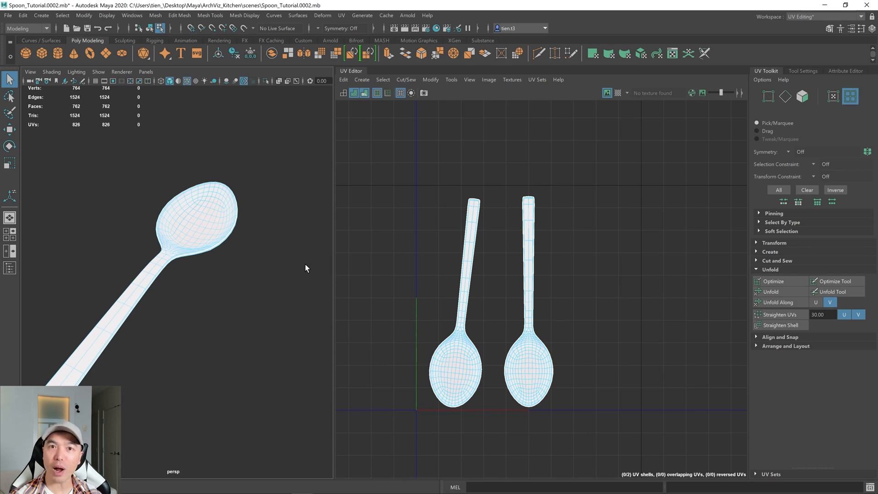
{"action": "mouse_move", "coordinate": [364, 265]}
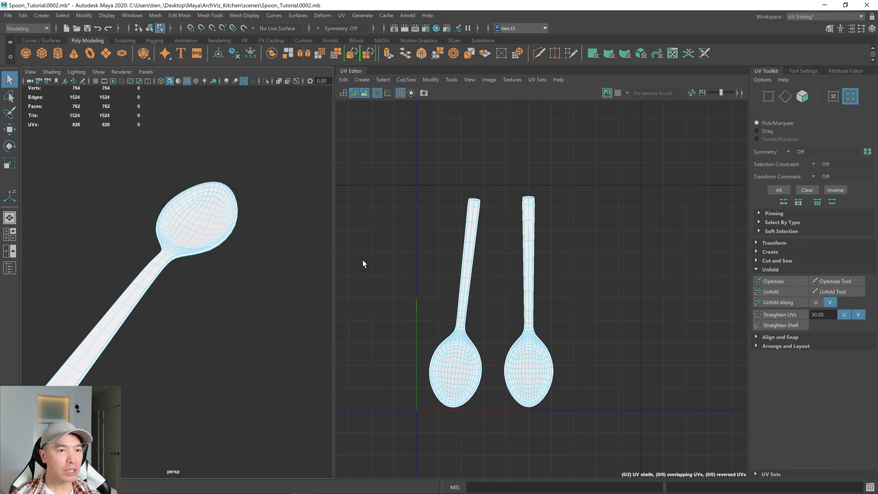
{"action": "mouse_move", "coordinate": [382, 242]}
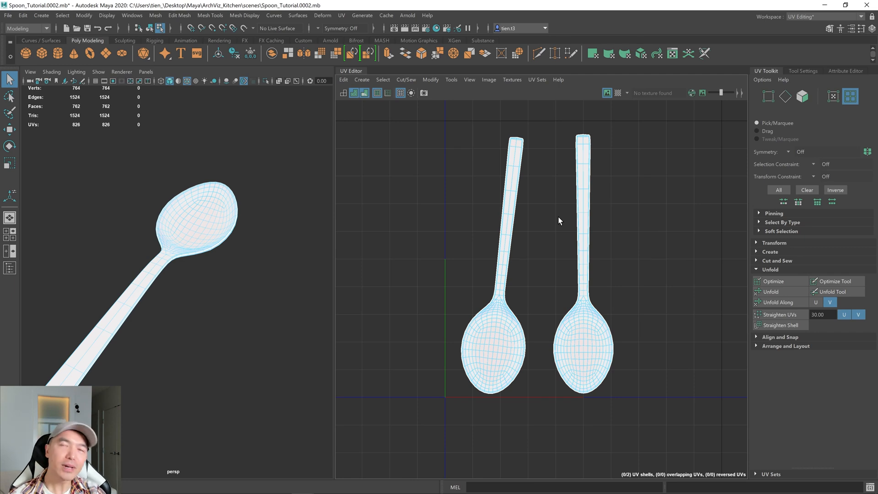
{"action": "mouse_move", "coordinate": [615, 237]}
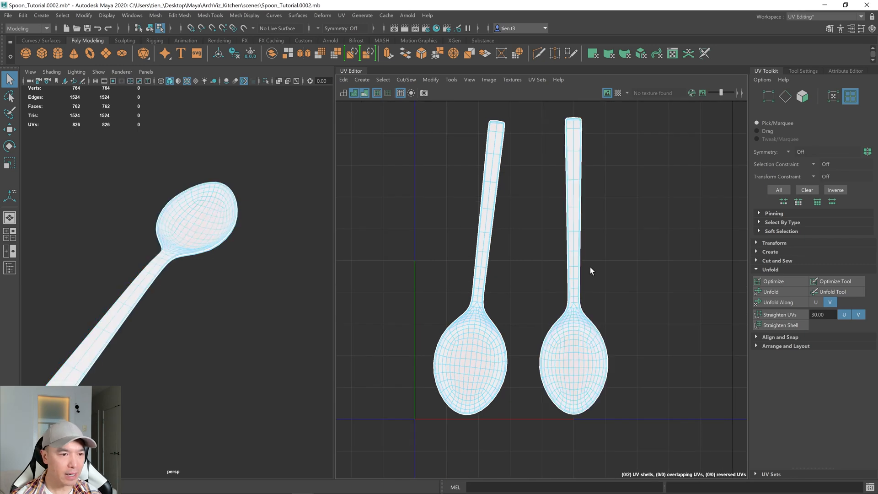
{"action": "left_click", "coordinate": [480, 272]}
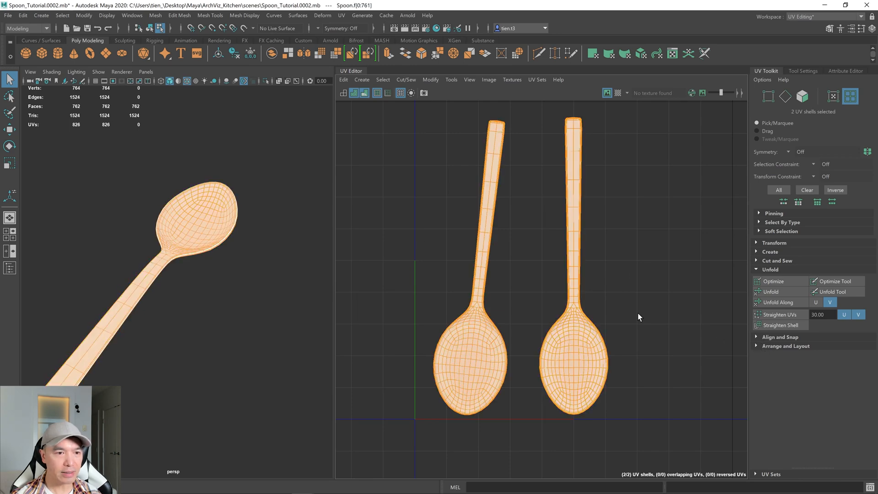
{"action": "left_click", "coordinate": [786, 346]}
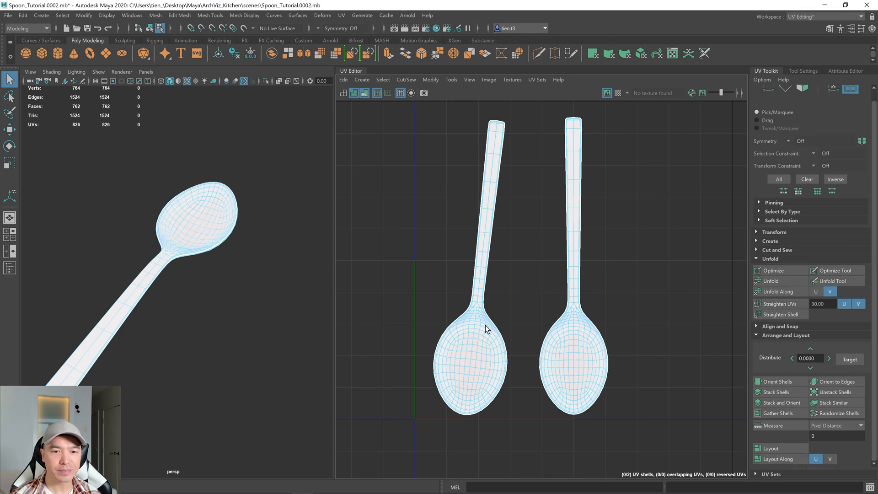
- Show the checker map and apply the measured texel density 108.627 to both shells
{"action": "left_click", "coordinate": [365, 93]}
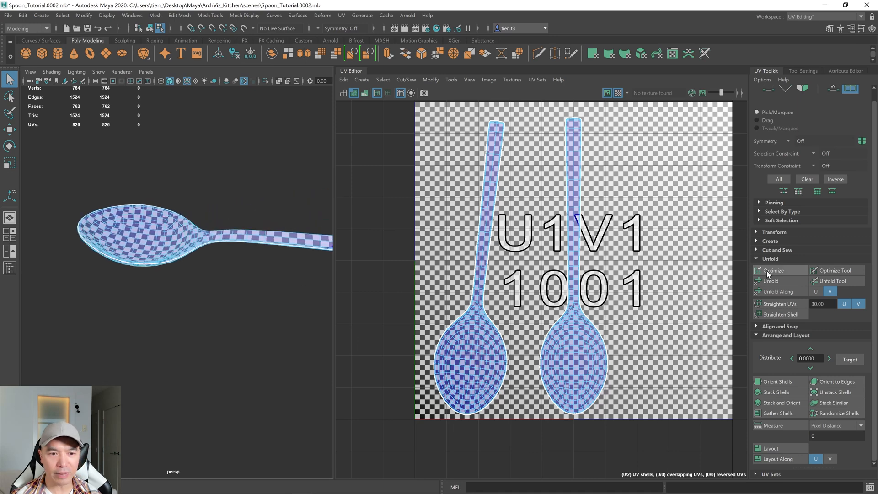
{"action": "left_click", "coordinate": [769, 258]}
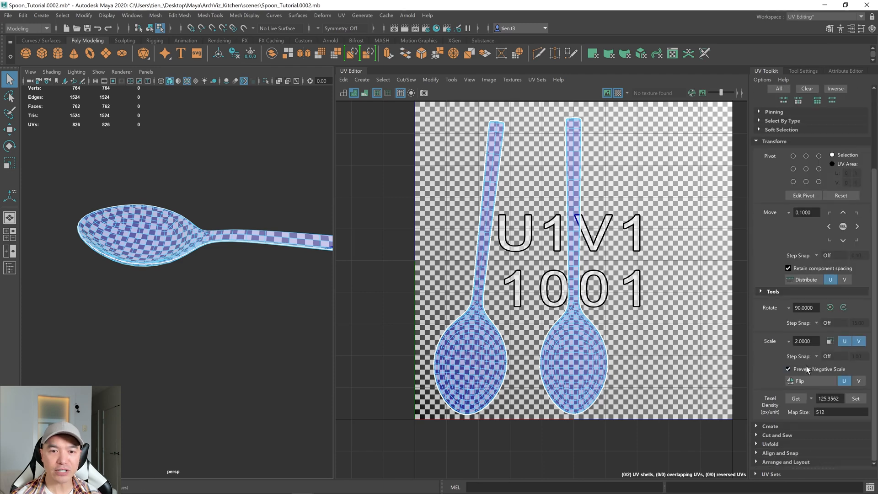
{"action": "left_click", "coordinate": [468, 340]}
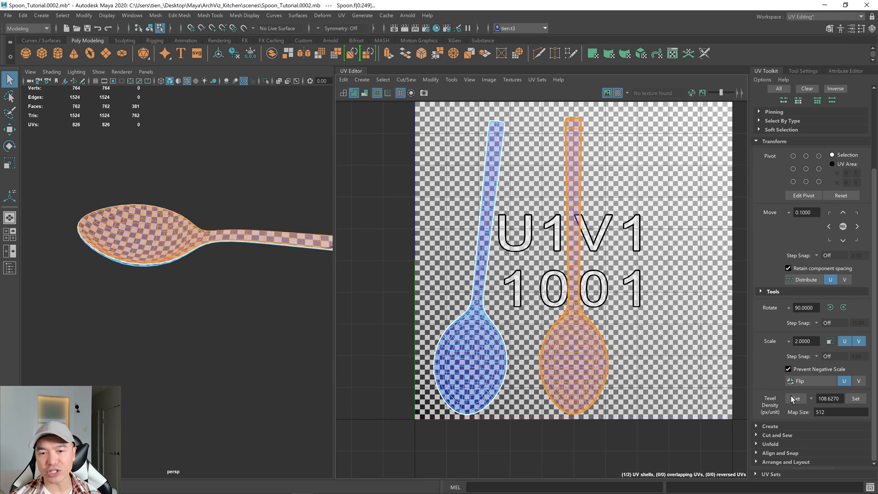
{"action": "left_click", "coordinate": [796, 398]}
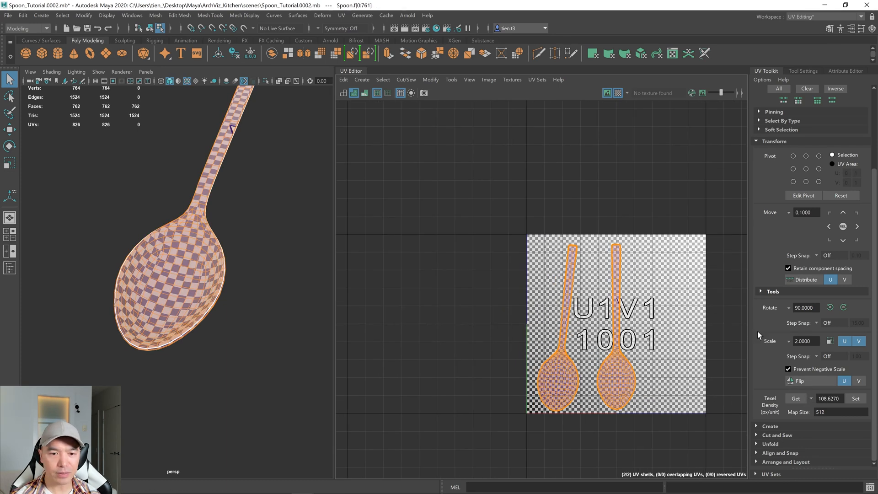
- Swap the UV Toolkit's Transform section for Arrange and Layout, and deselect the shells
{"action": "left_click", "coordinate": [856, 97]}
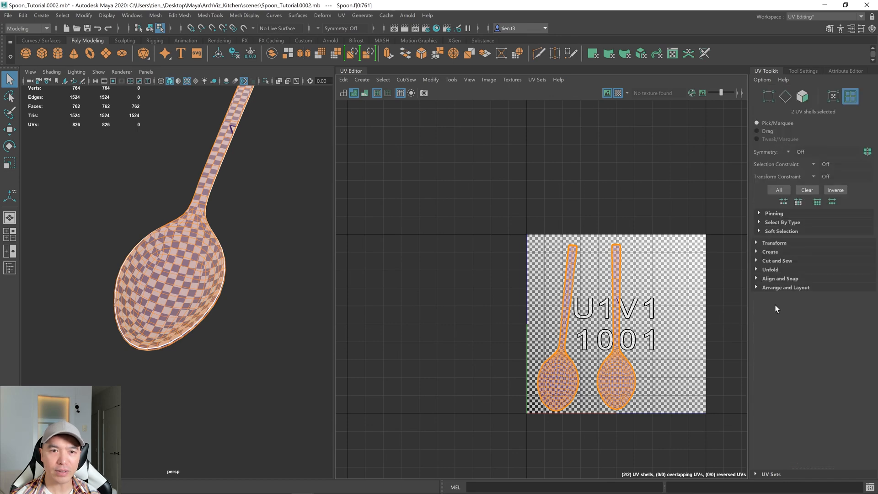
{"action": "mouse_move", "coordinate": [785, 287]}
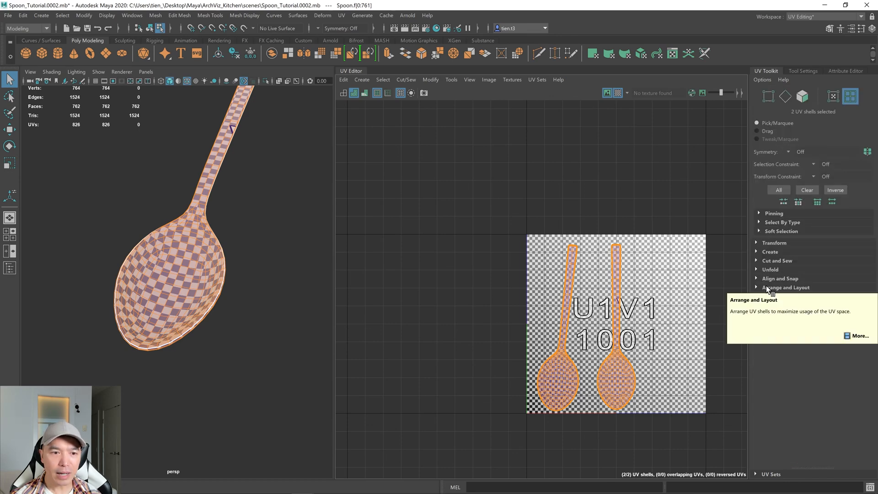
{"action": "left_click", "coordinate": [786, 287]}
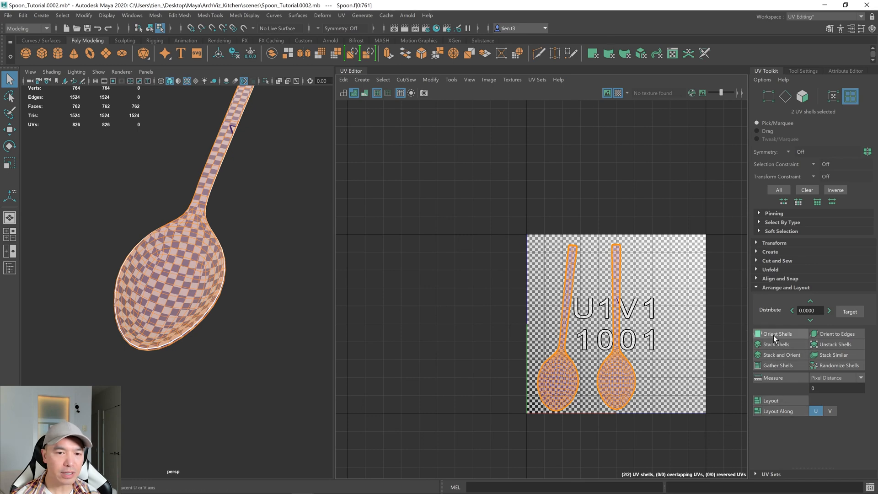
{"action": "left_click", "coordinate": [776, 333]}
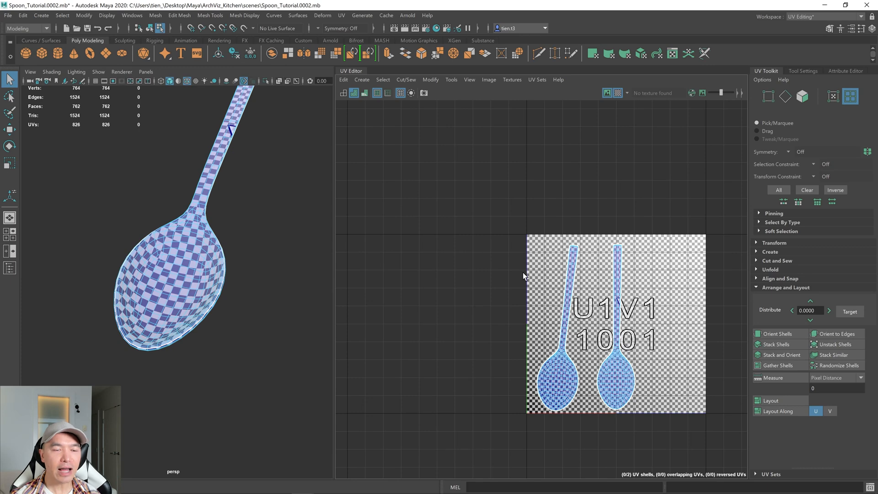
{"action": "mouse_move", "coordinate": [679, 293]}
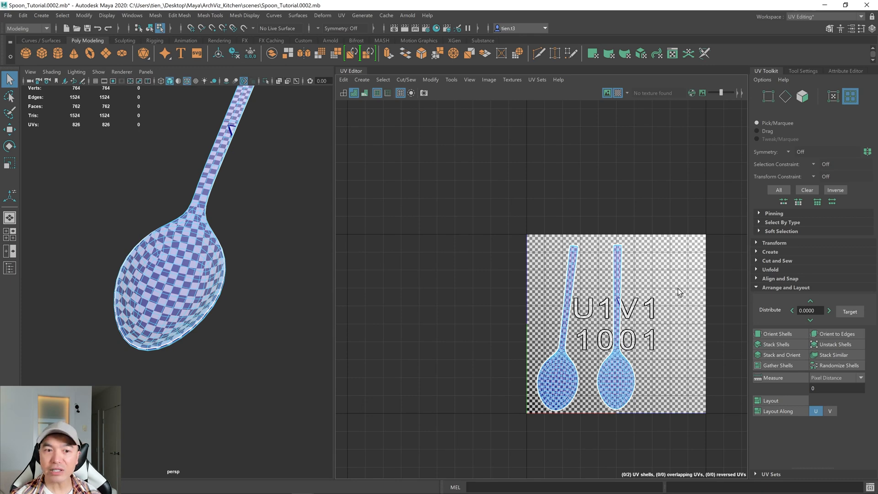
{"action": "mouse_move", "coordinate": [686, 327]}
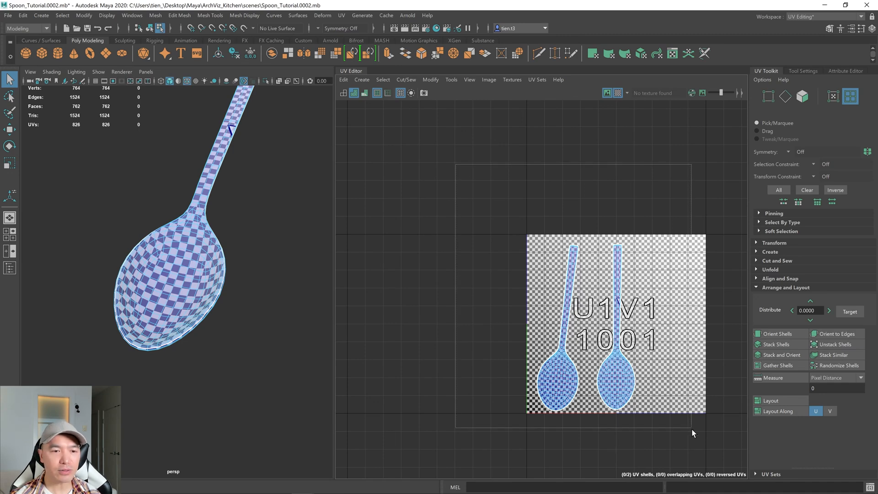
- Run Layout from reset defaults with Rotate Shells enabled and shell padding 4
{"action": "left_click", "coordinate": [431, 80]}
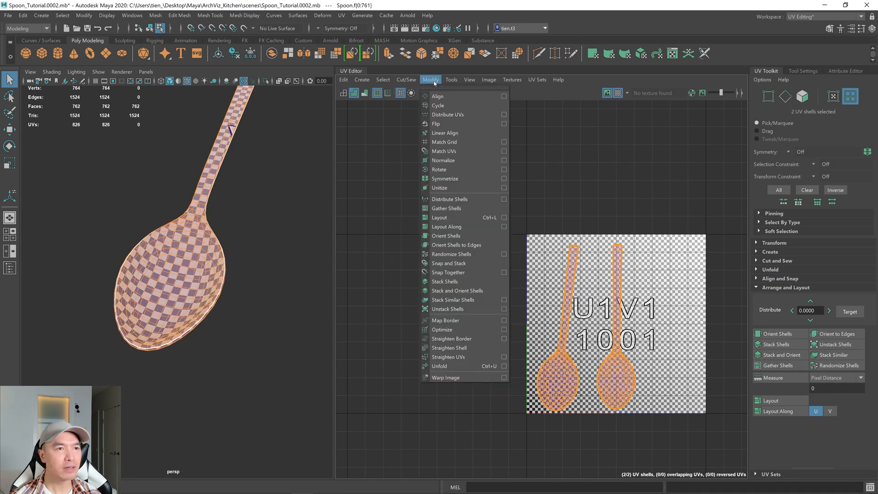
{"action": "mouse_move", "coordinate": [458, 217]}
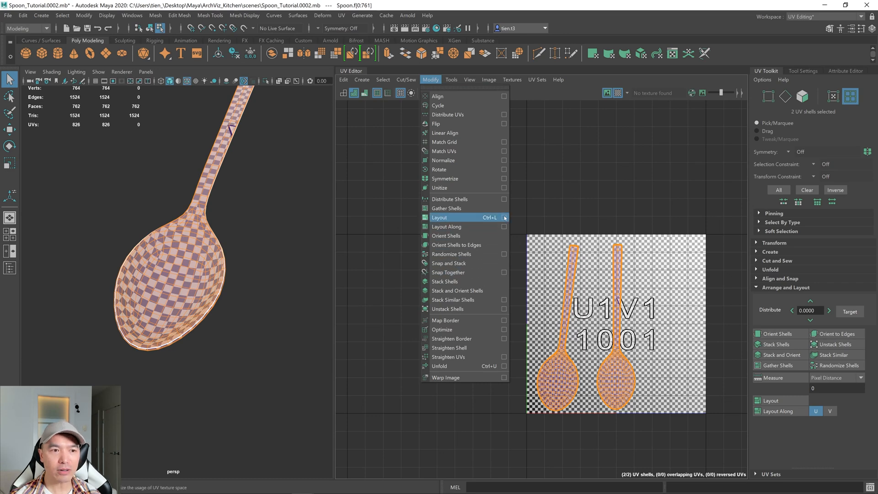
{"action": "left_click", "coordinate": [505, 217]}
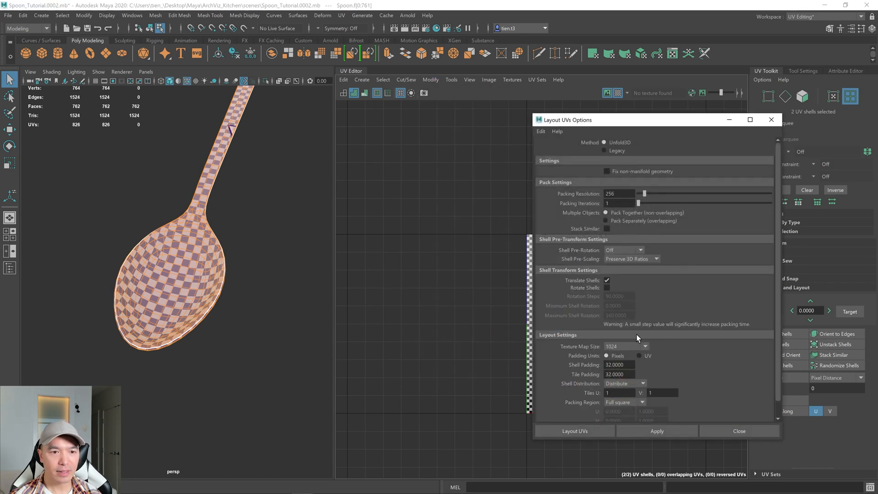
{"action": "left_click", "coordinate": [540, 132]}
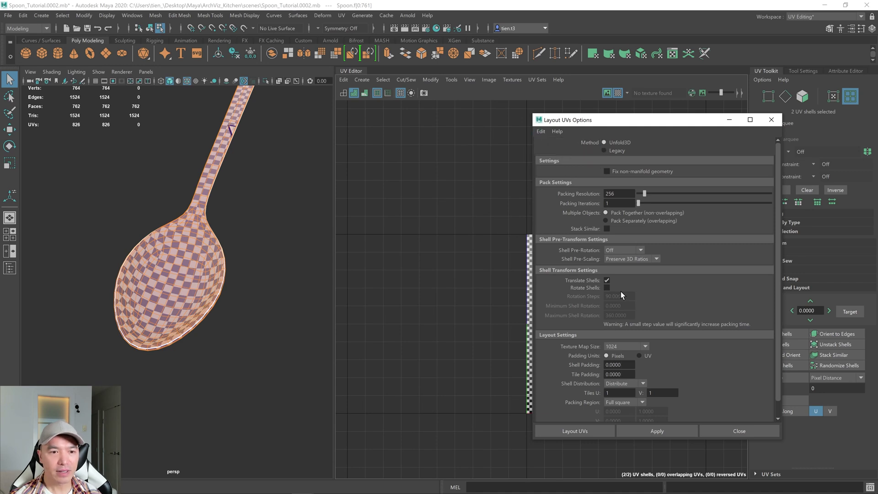
{"action": "left_click", "coordinate": [607, 288]}
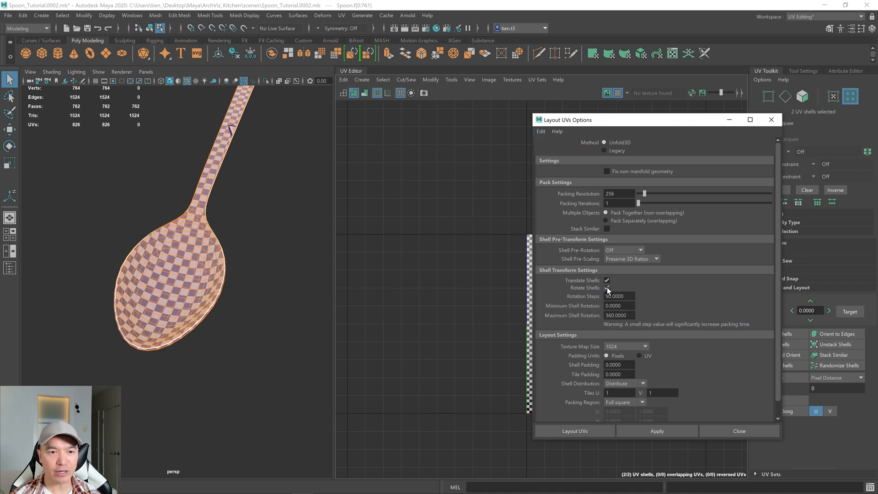
{"action": "left_click", "coordinate": [607, 288]}
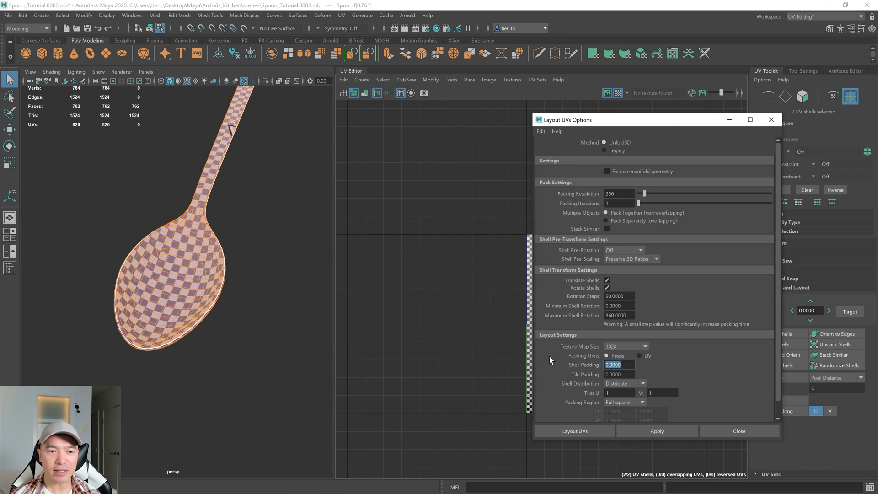
{"action": "type", "text": "4"}
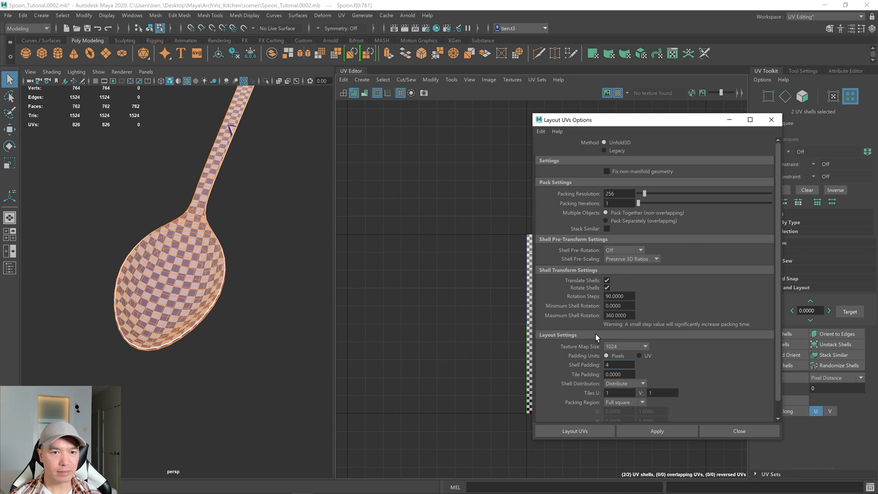
{"action": "mouse_move", "coordinate": [627, 330]}
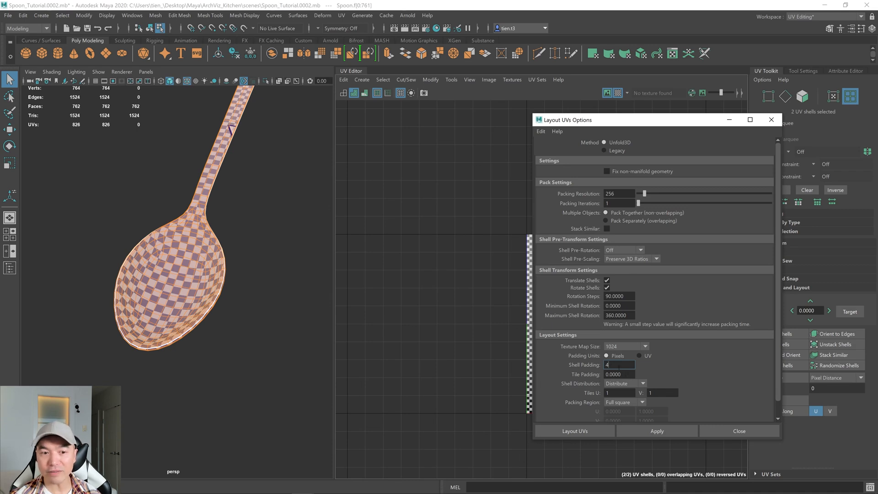
{"action": "left_click", "coordinate": [619, 374]}
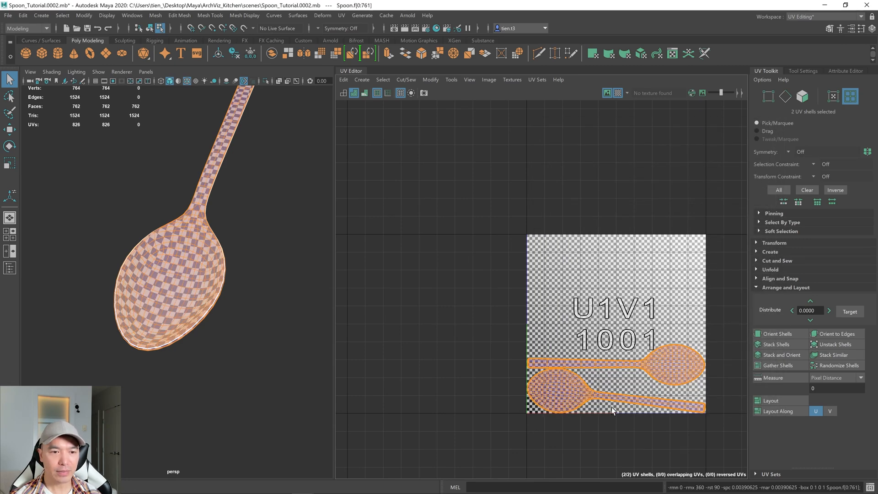
{"action": "left_click", "coordinate": [675, 364]}
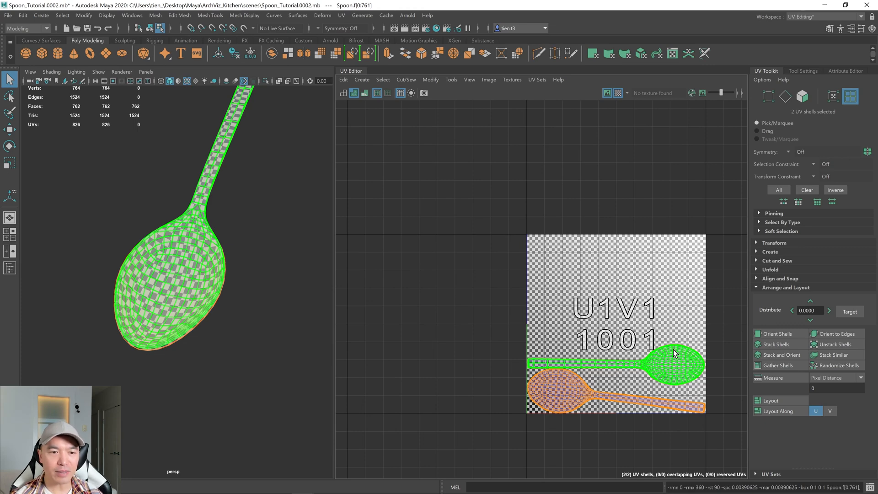
{"action": "mouse_move", "coordinate": [680, 353]}
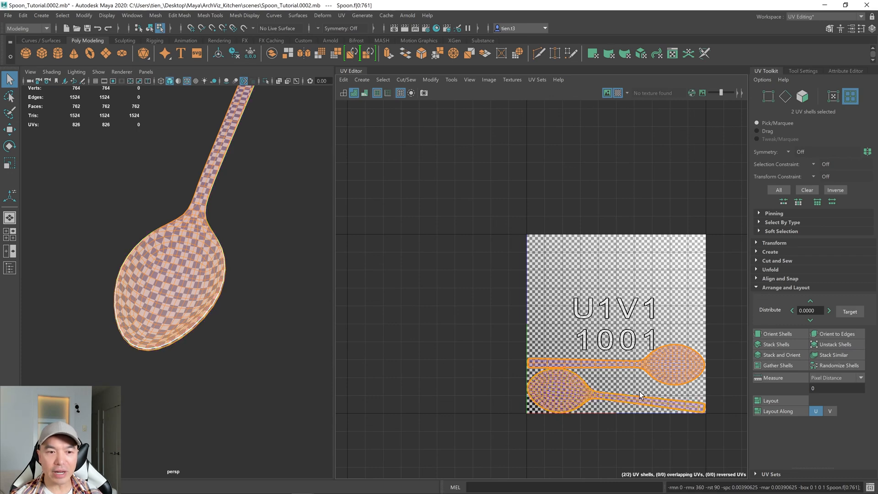
{"action": "left_click", "coordinate": [562, 397]}
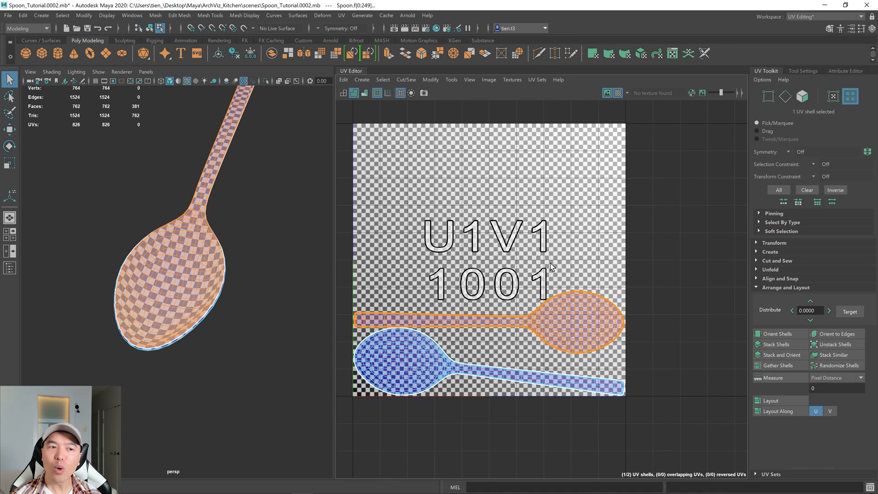
{"action": "mouse_move", "coordinate": [512, 303]}
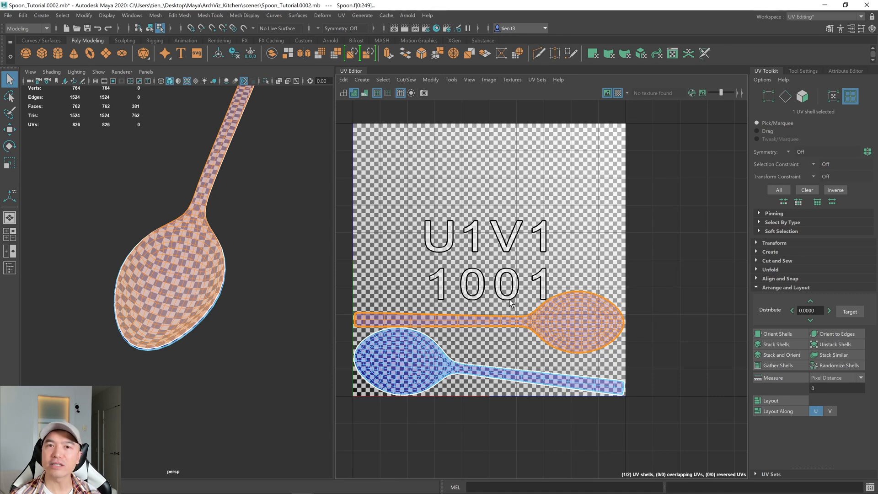
{"action": "mouse_move", "coordinate": [533, 279]}
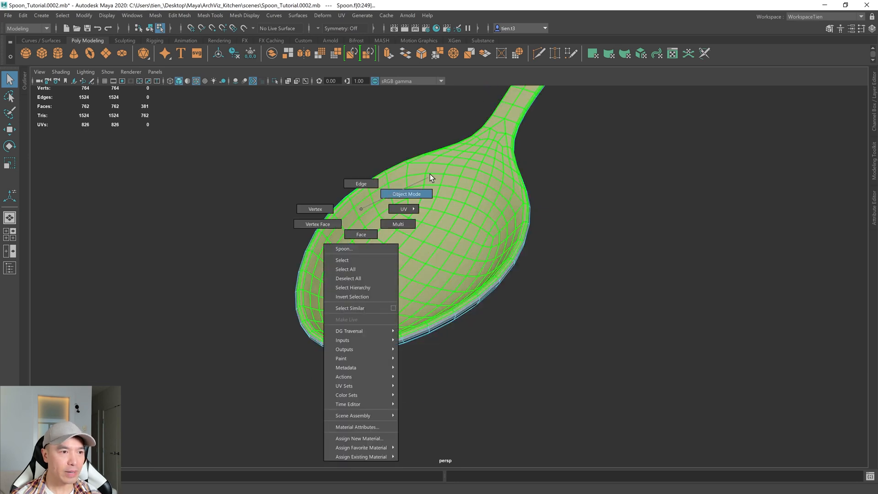
- Put the spoon back in Object Mode as a whole object in the modeling view
{"action": "left_click", "coordinate": [406, 194]}
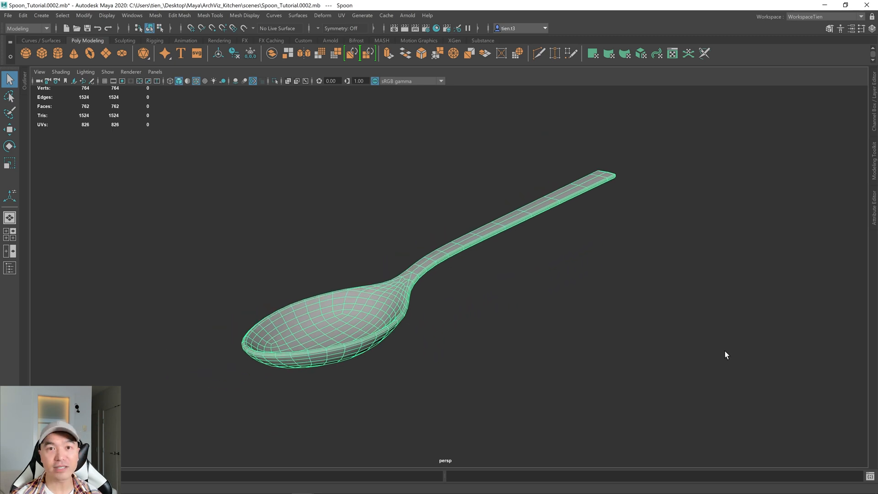
{"action": "left_click", "coordinate": [6, 17]}
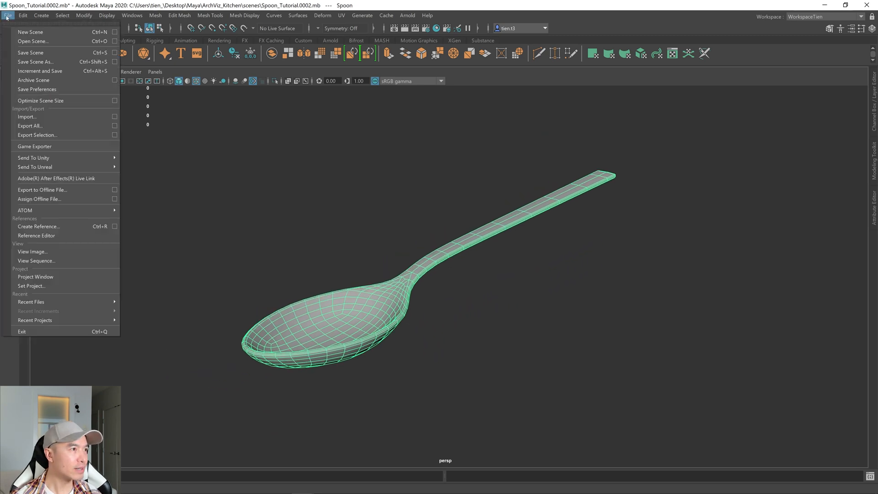